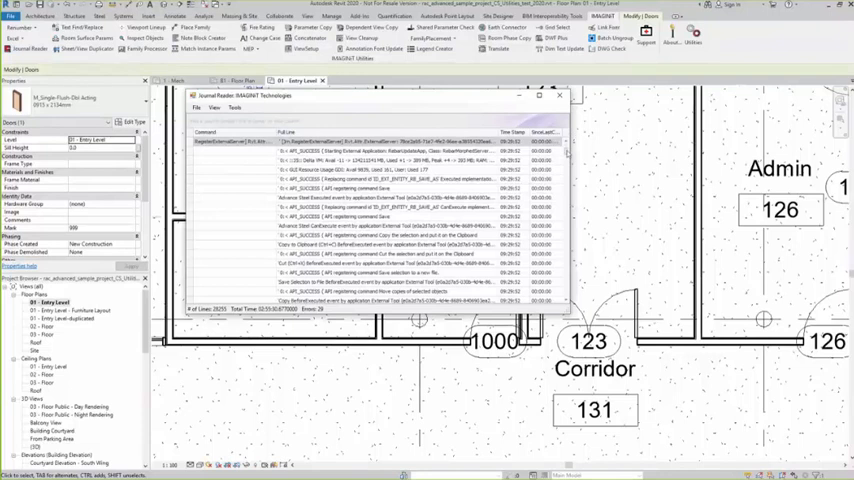
Open the Find form from the Tools menu and enter '15' as the search text
click(197, 107)
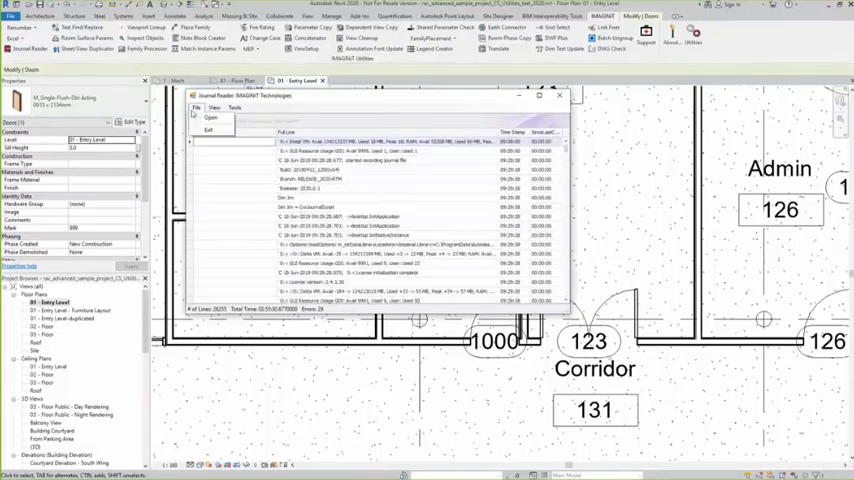
click(214, 108)
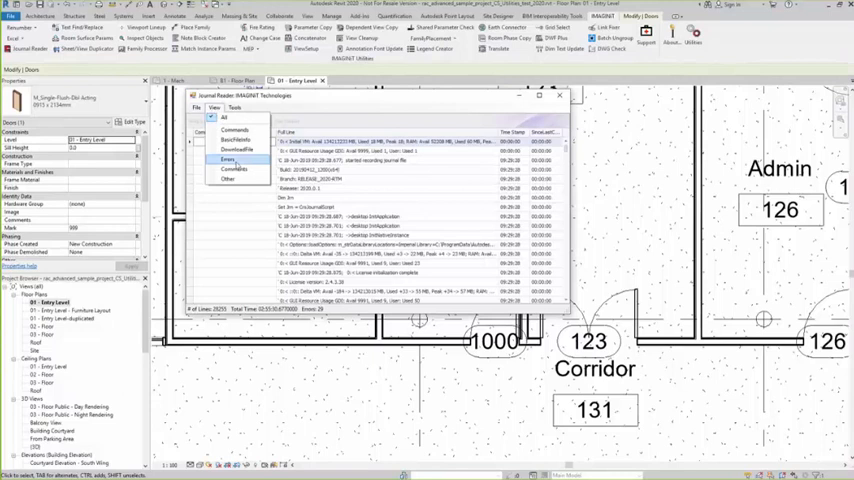
click(229, 161)
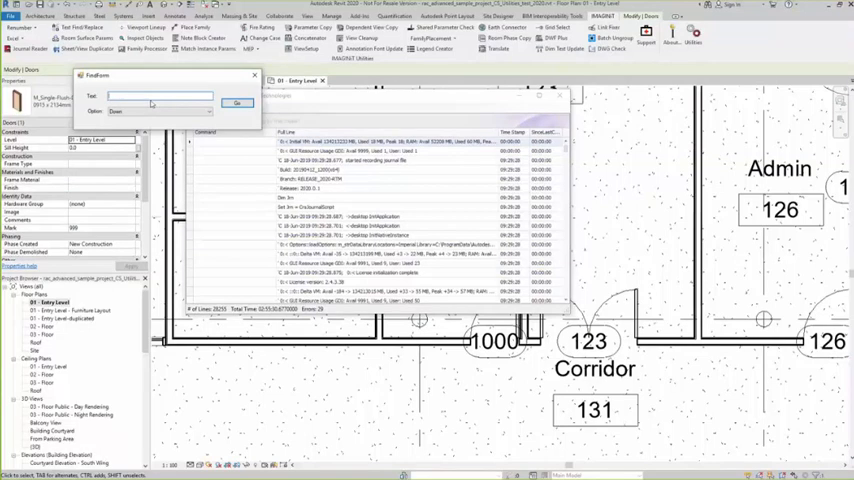
text(15)
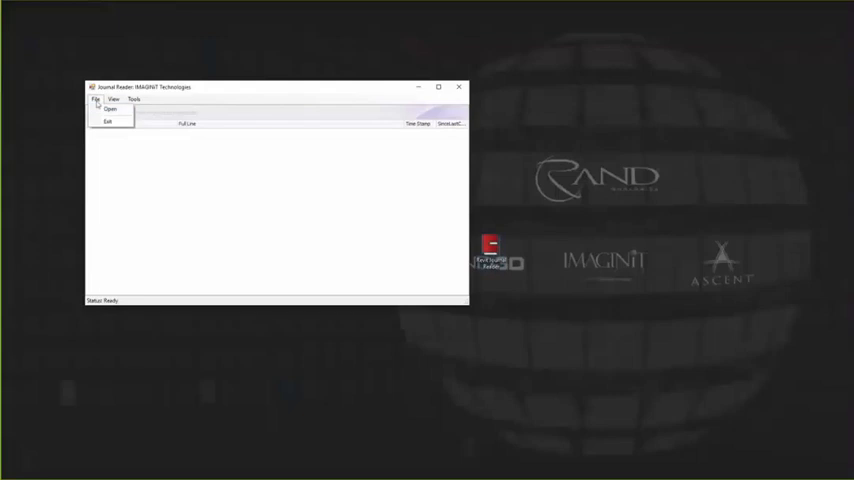
Open journal.0046.txt in the Journal Reader
click(109, 110)
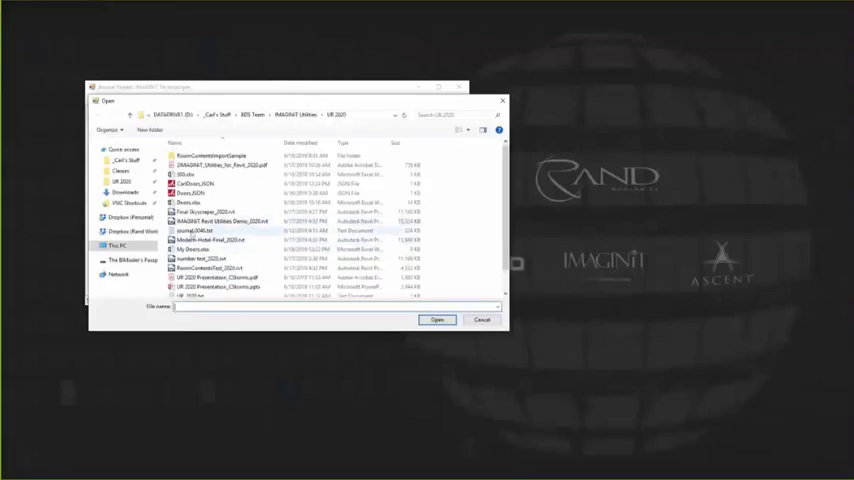
click(200, 230)
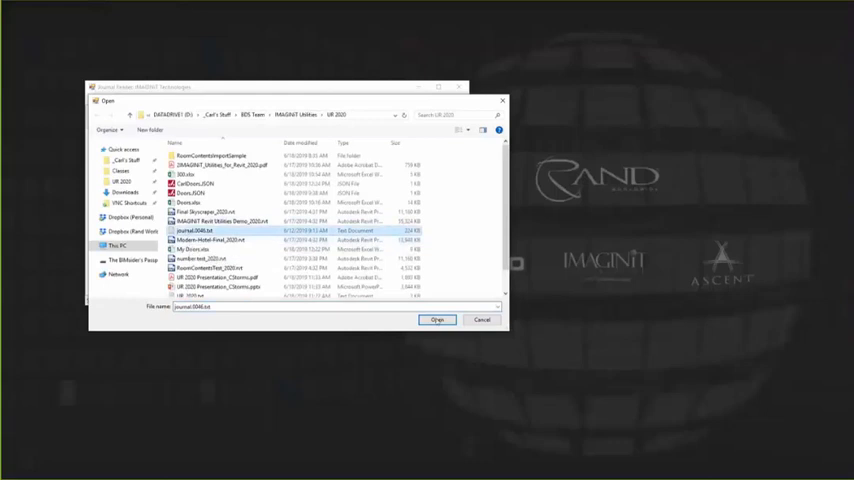
click(436, 319)
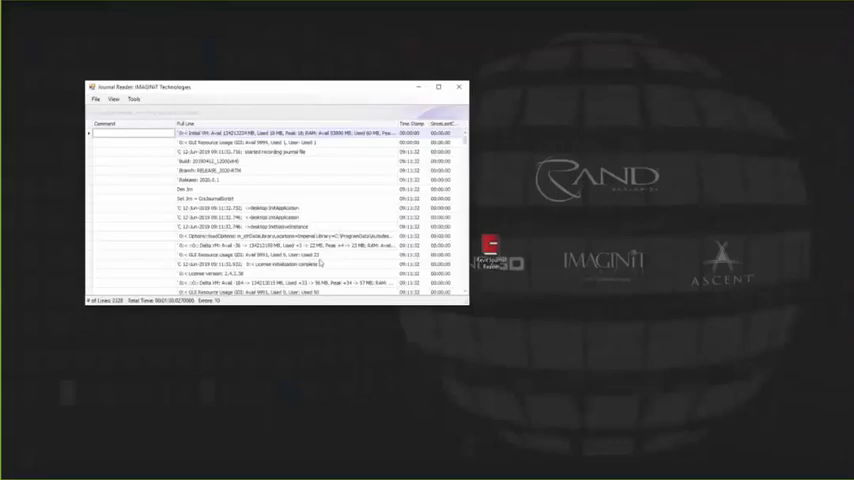
Filter the loaded journal to display only its error lines via View > Errors
click(114, 99)
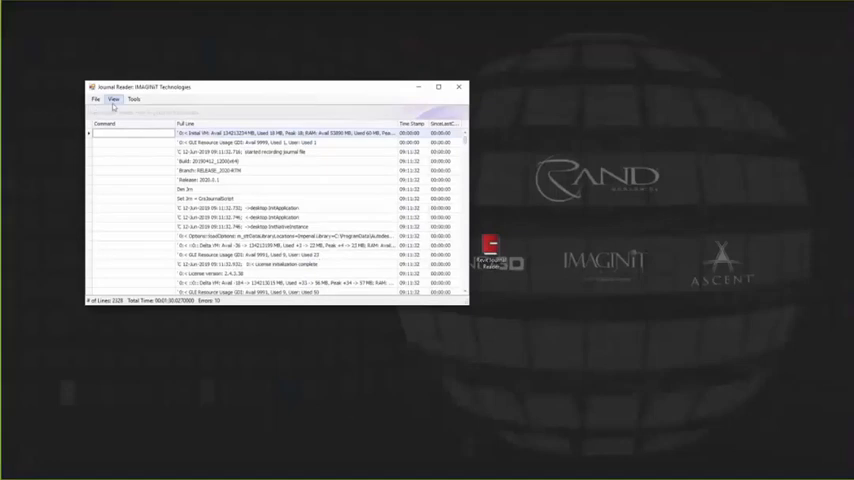
click(114, 99)
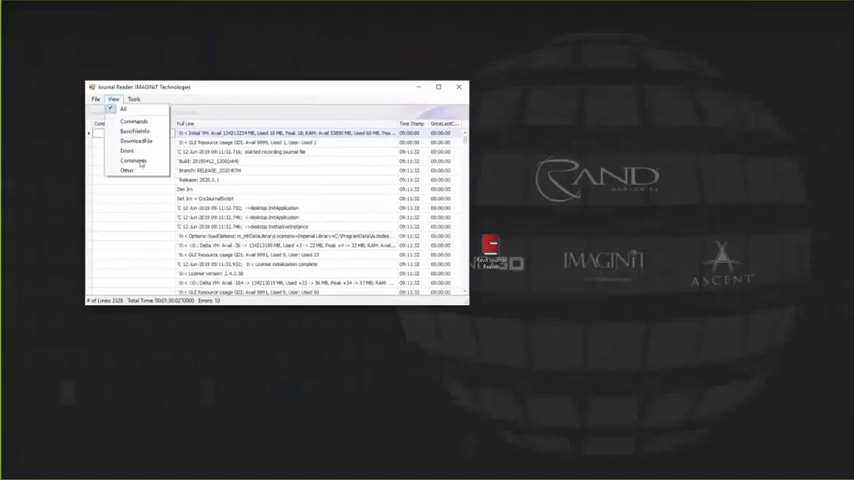
click(128, 150)
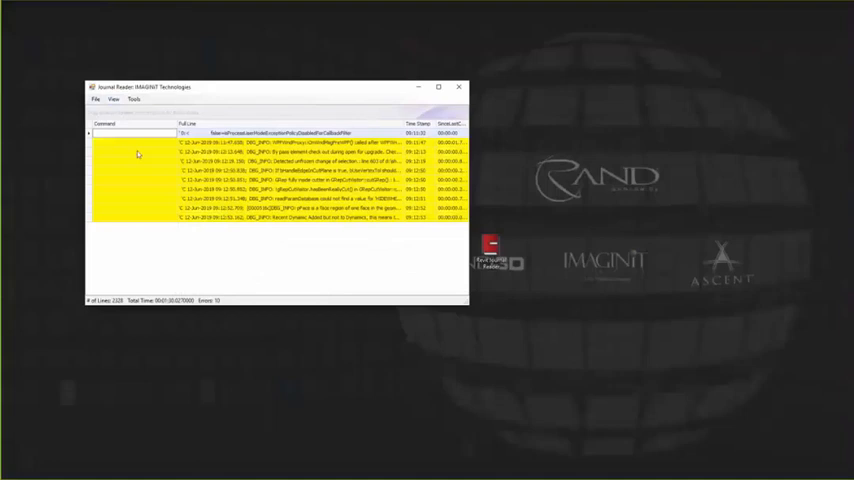